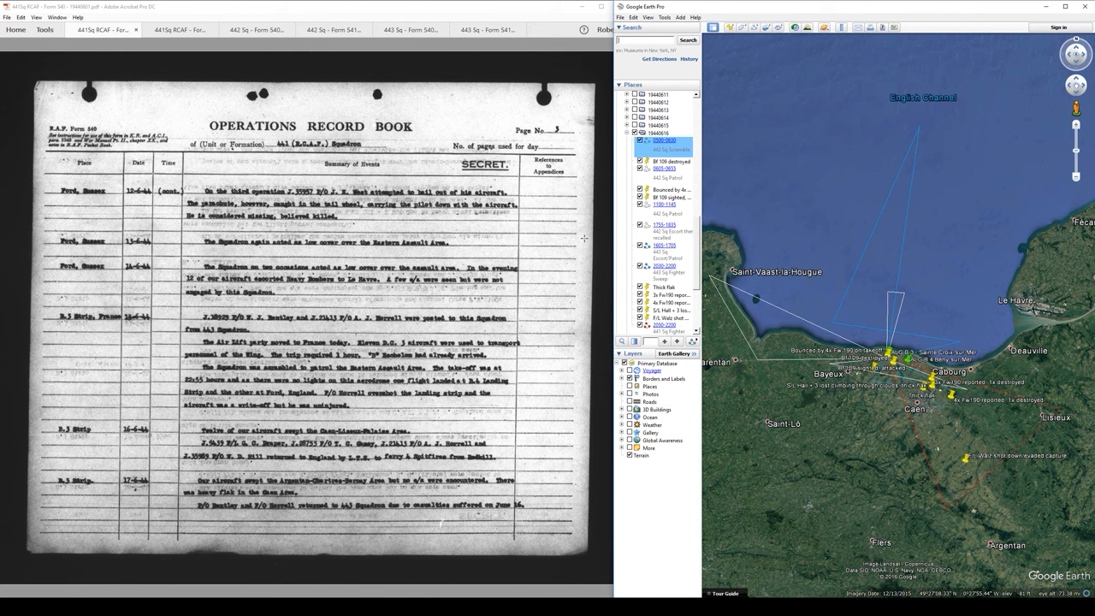
Switch Acrobat to the other squadron Form 541 record book showing the June 1944 detail-of-work page
click(257, 29)
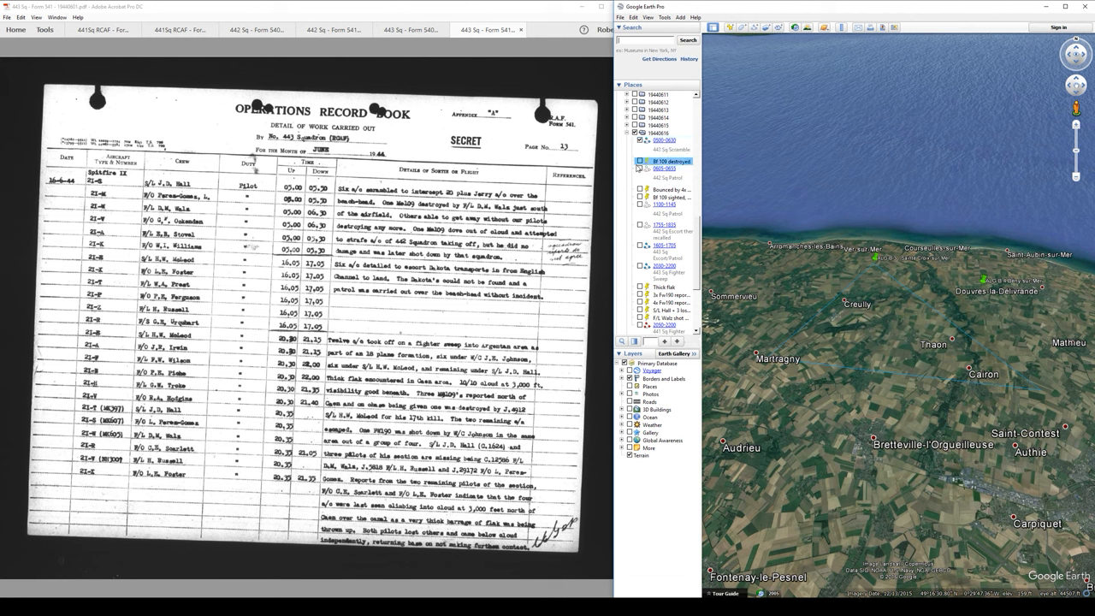
Tick the patrol path in Google Earth's Places panel so its white line draws over the Normandy coast
click(638, 160)
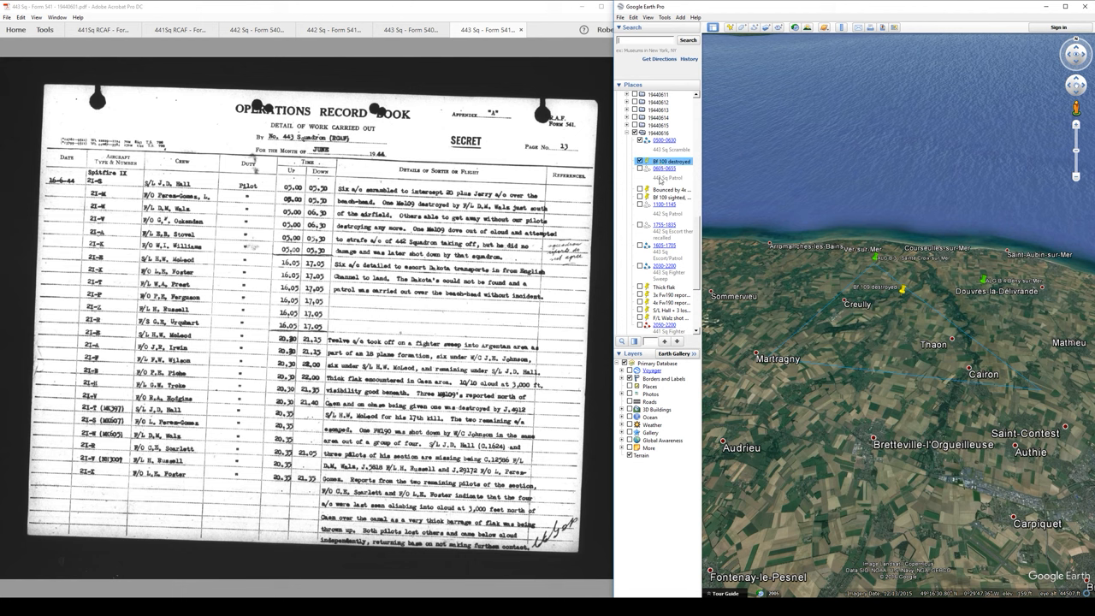
click(663, 170)
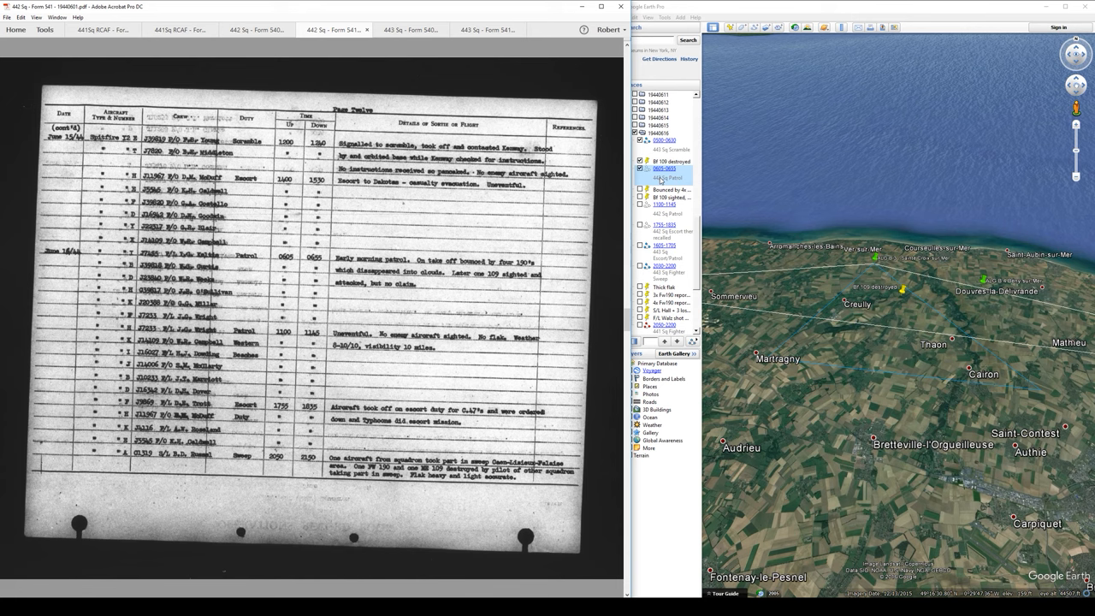
Tick three sortie placemarks in the Places list to mark sites along the coast near Bayeux
click(669, 188)
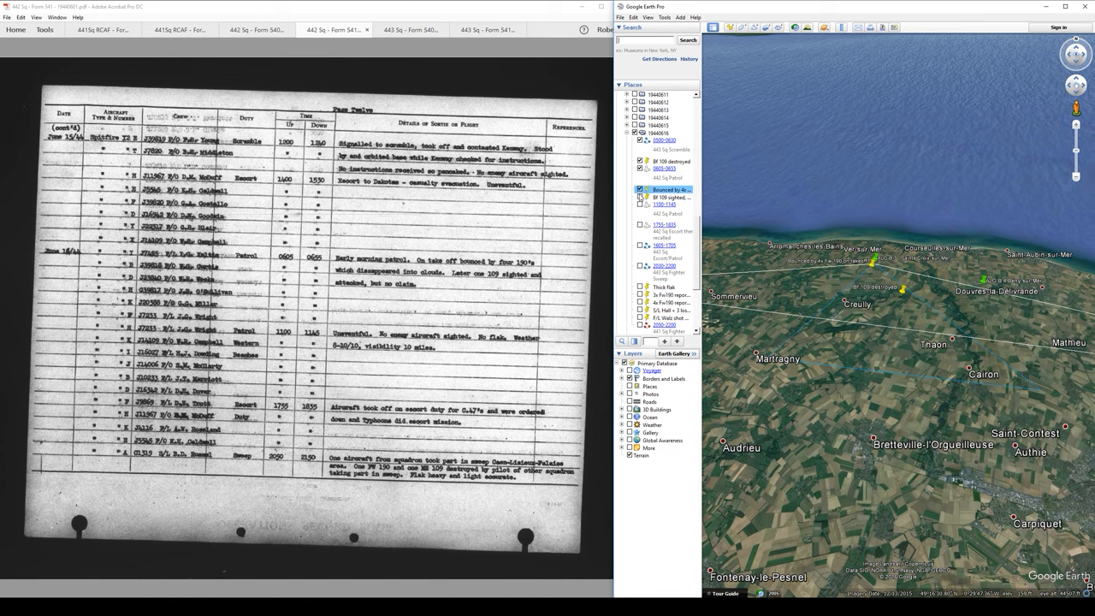
click(669, 199)
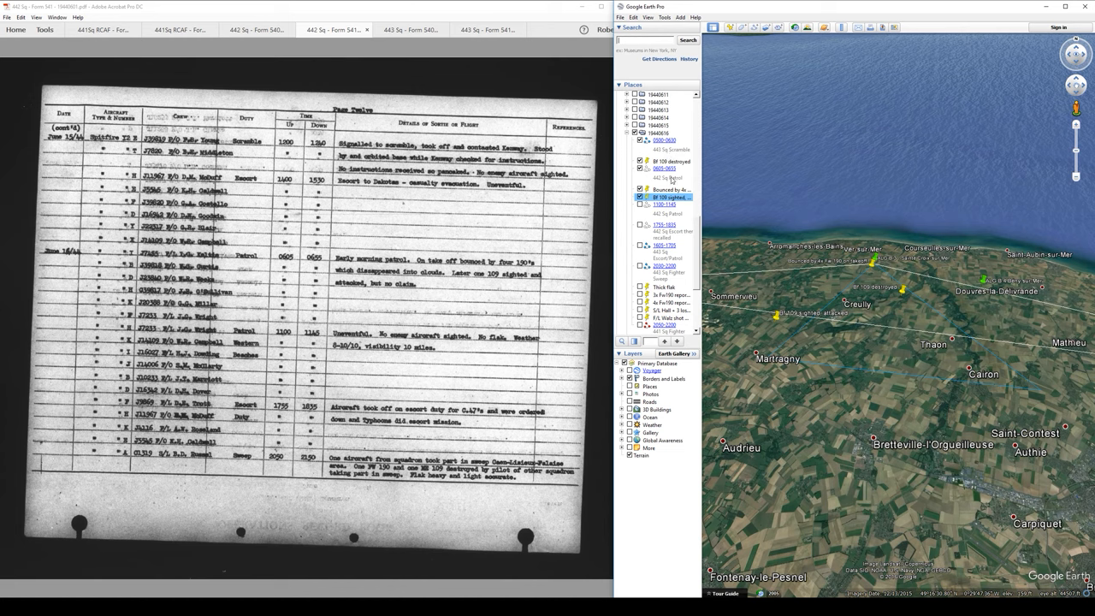
click(664, 206)
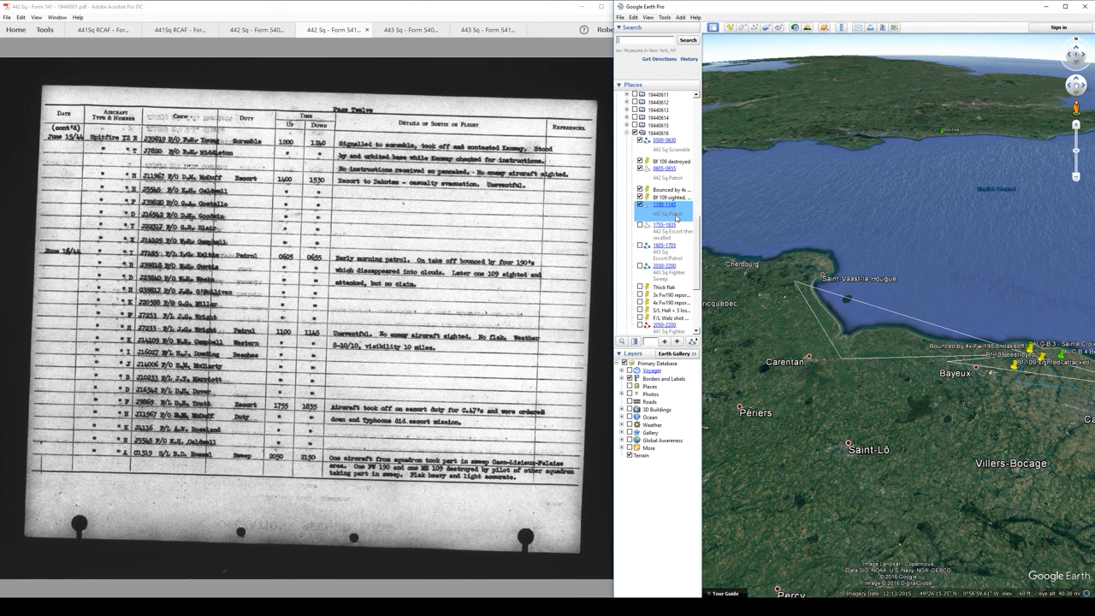
Show the patrol area outline over the Channel and fly to it near Saint-Vaast-la-Hougue
click(667, 233)
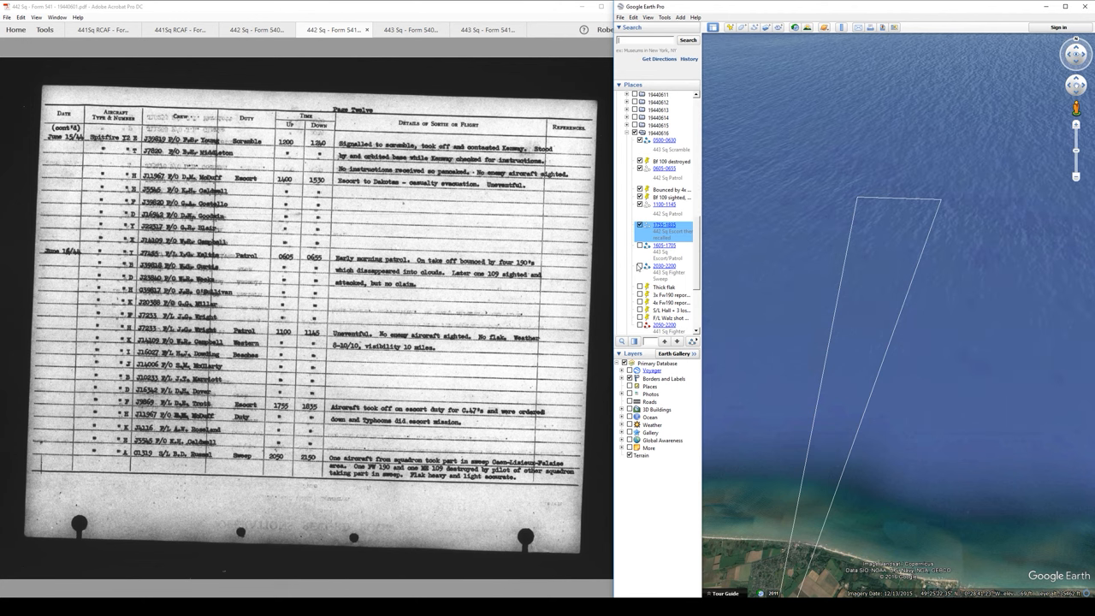
click(663, 247)
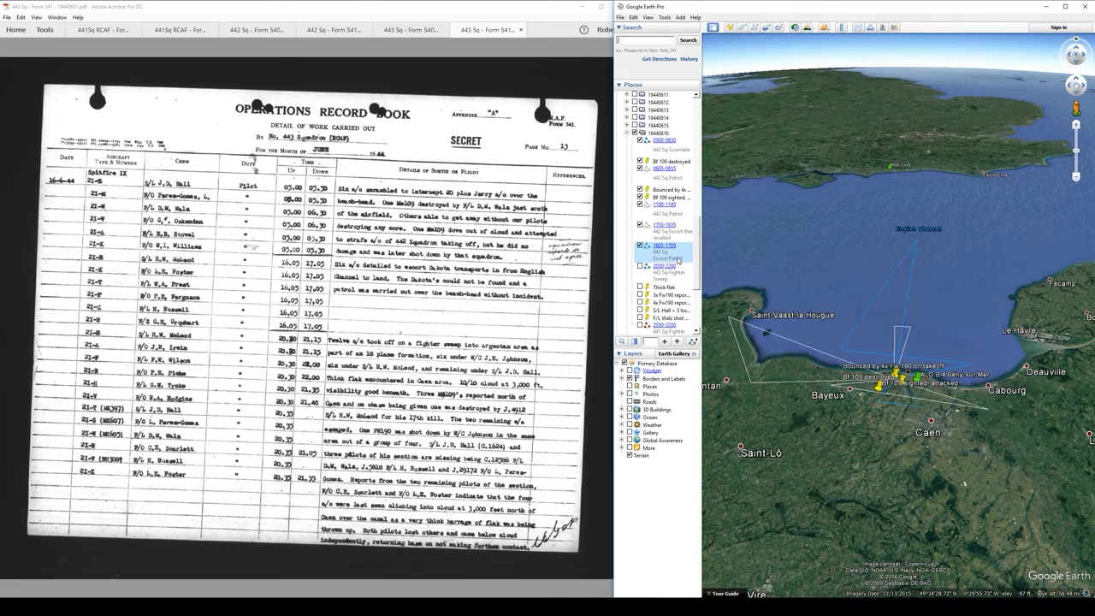
Tick another Places item, then switch Acrobat to the 441 Squadron RCAF record book
click(663, 265)
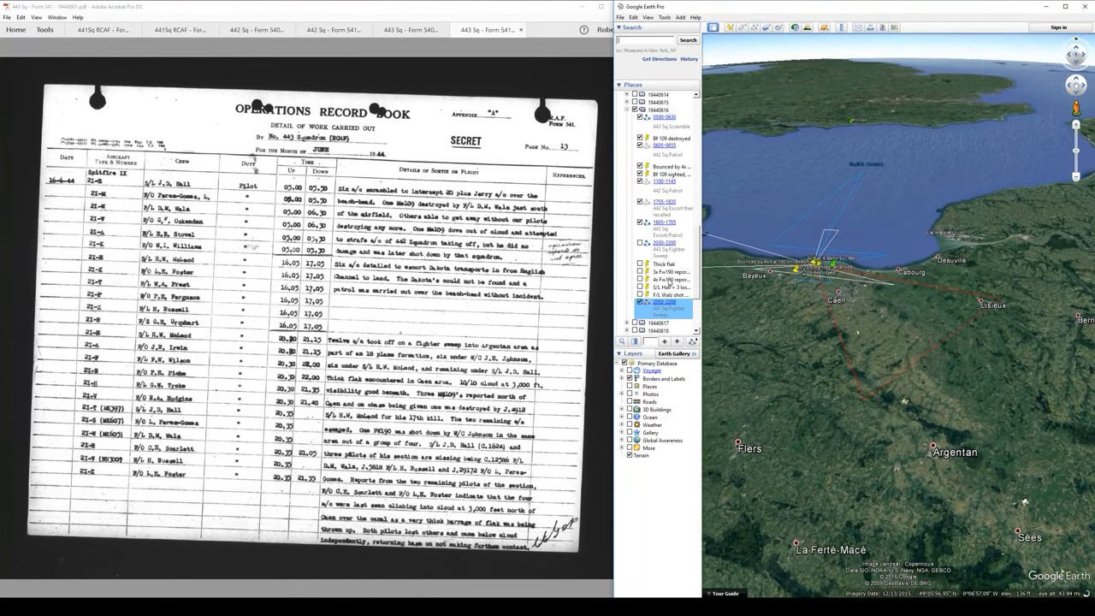
click(180, 29)
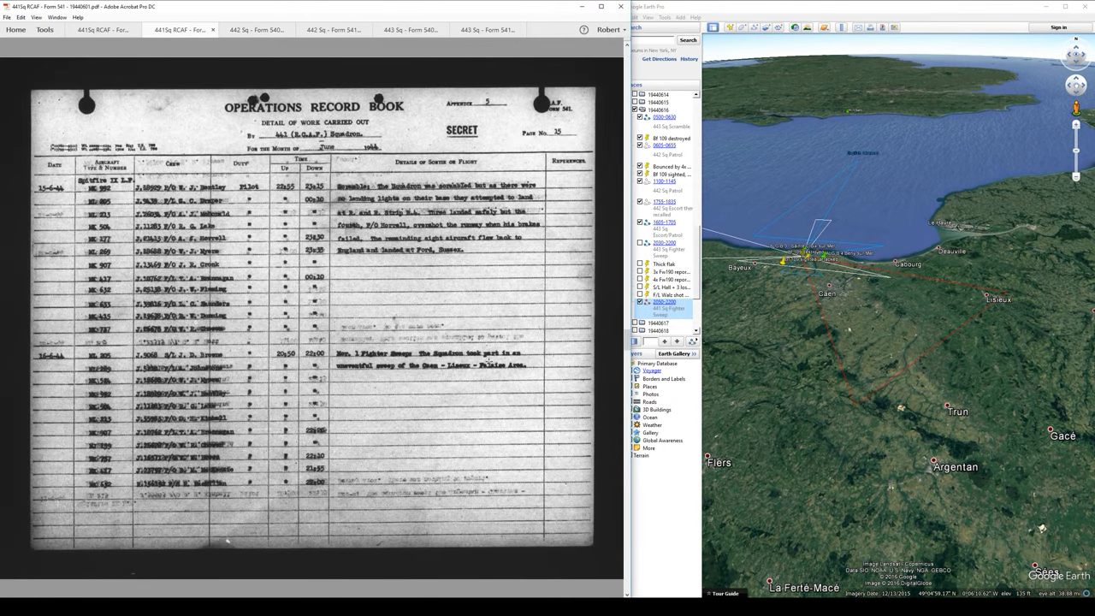
mouse_move(424, 371)
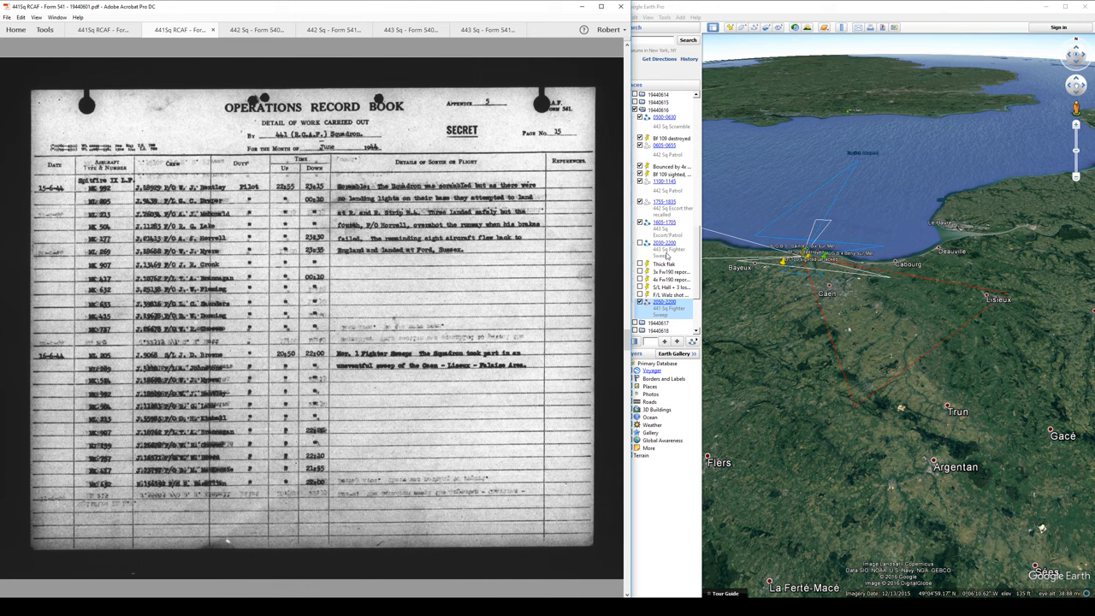
Return Acrobat to the 442 Squadron June 1944 record page beside the Caen coastline
click(664, 242)
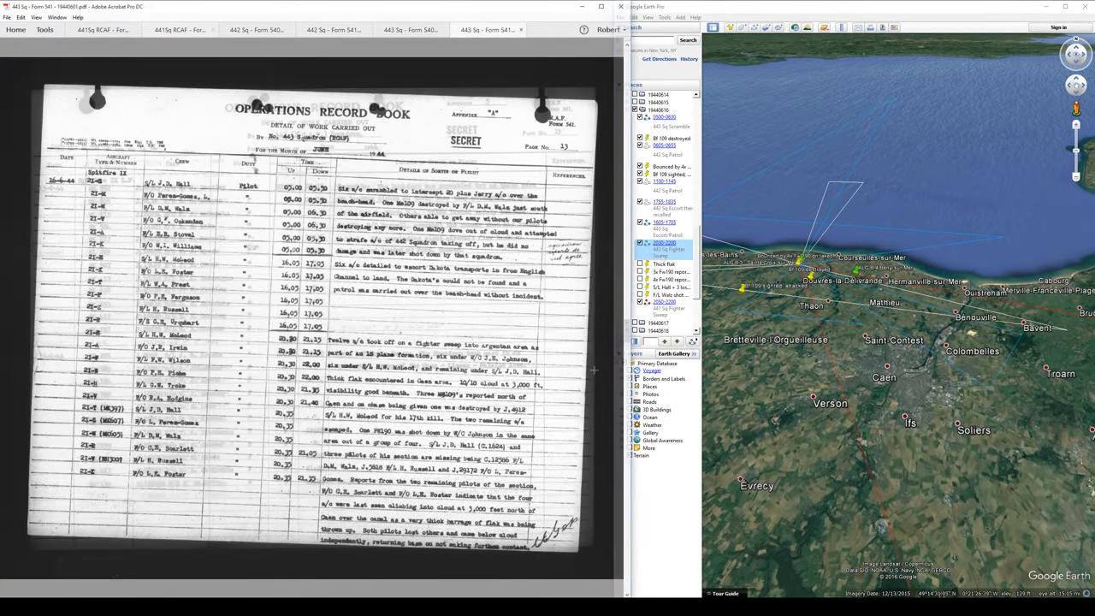
scroll(up, 3)
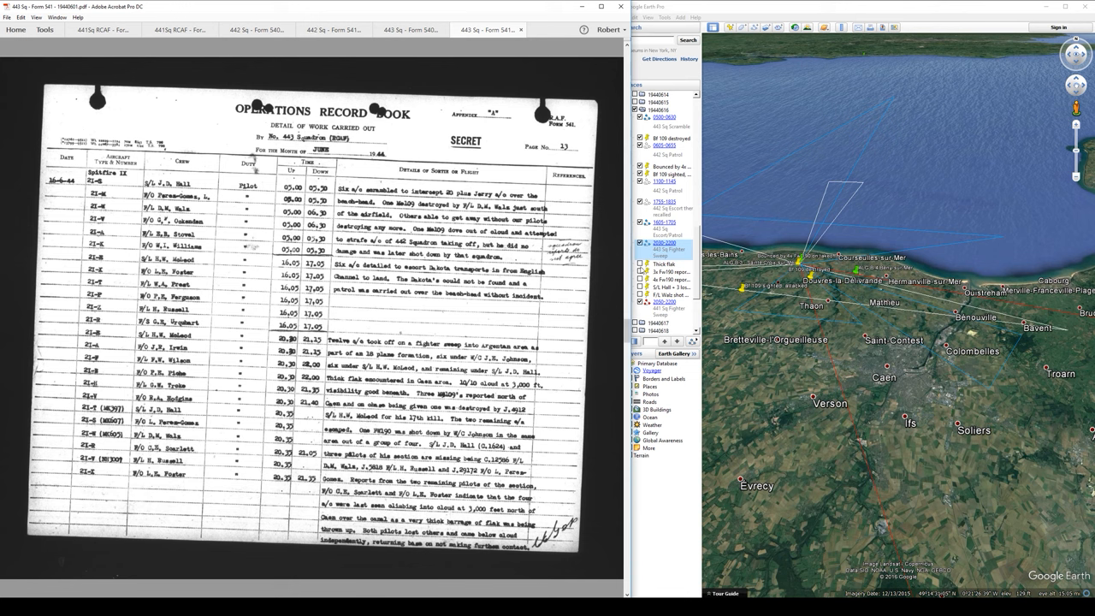
click(643, 264)
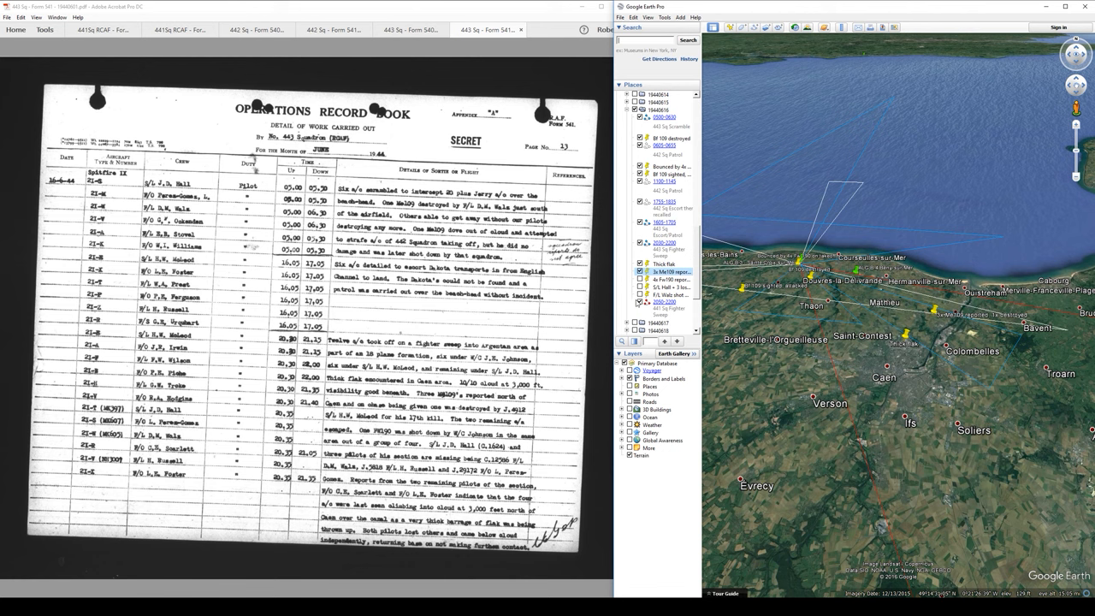
click(639, 279)
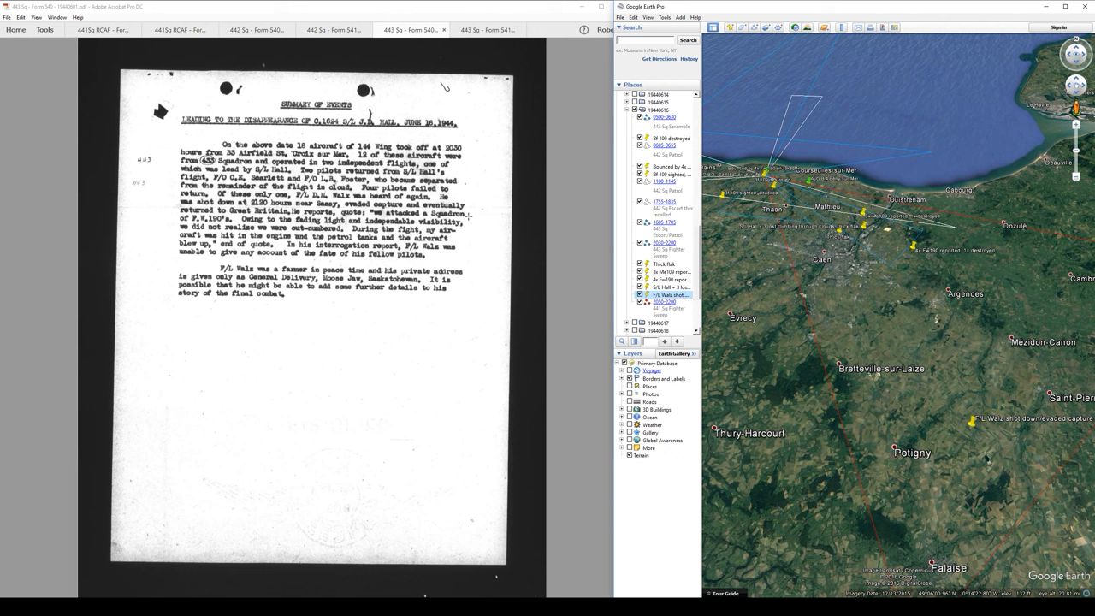
click(488, 29)
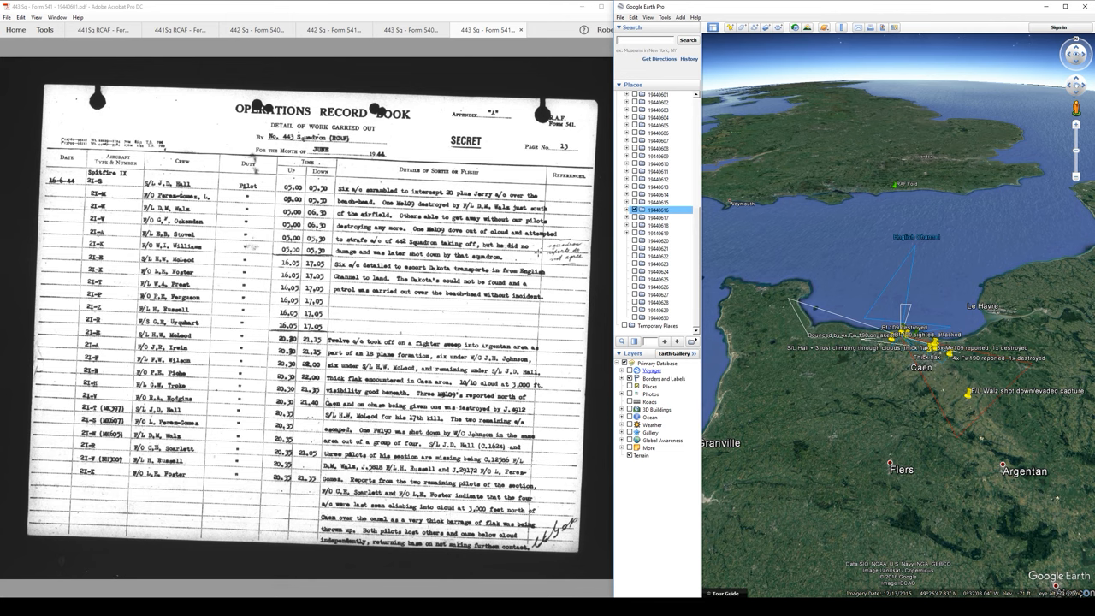
Scroll the 442 Squadron record book down to the continuation page of the June 1944 sortie log
scroll(down, 3)
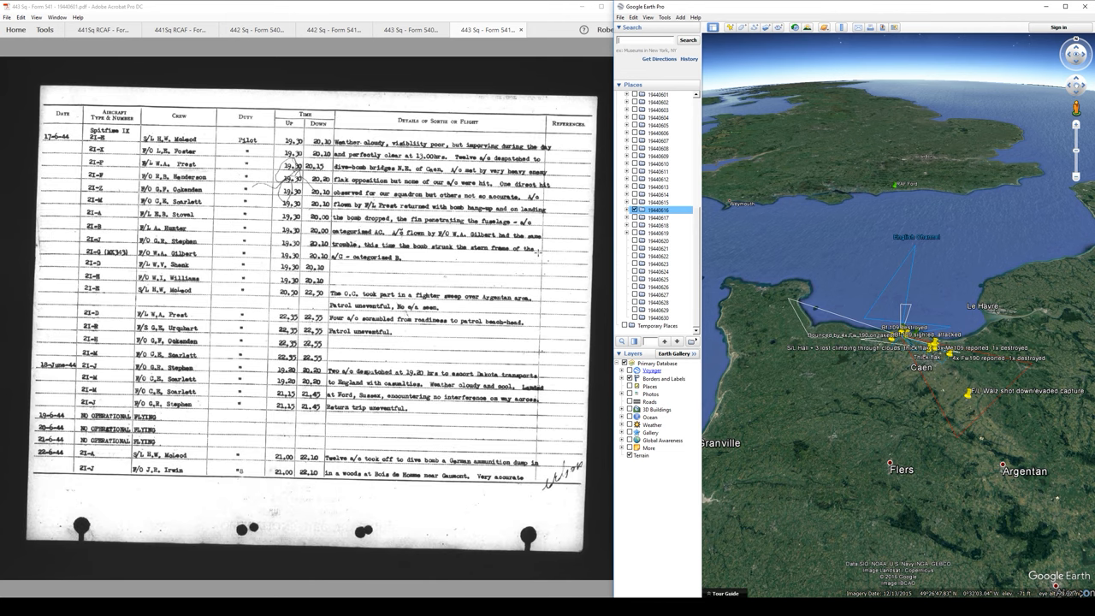